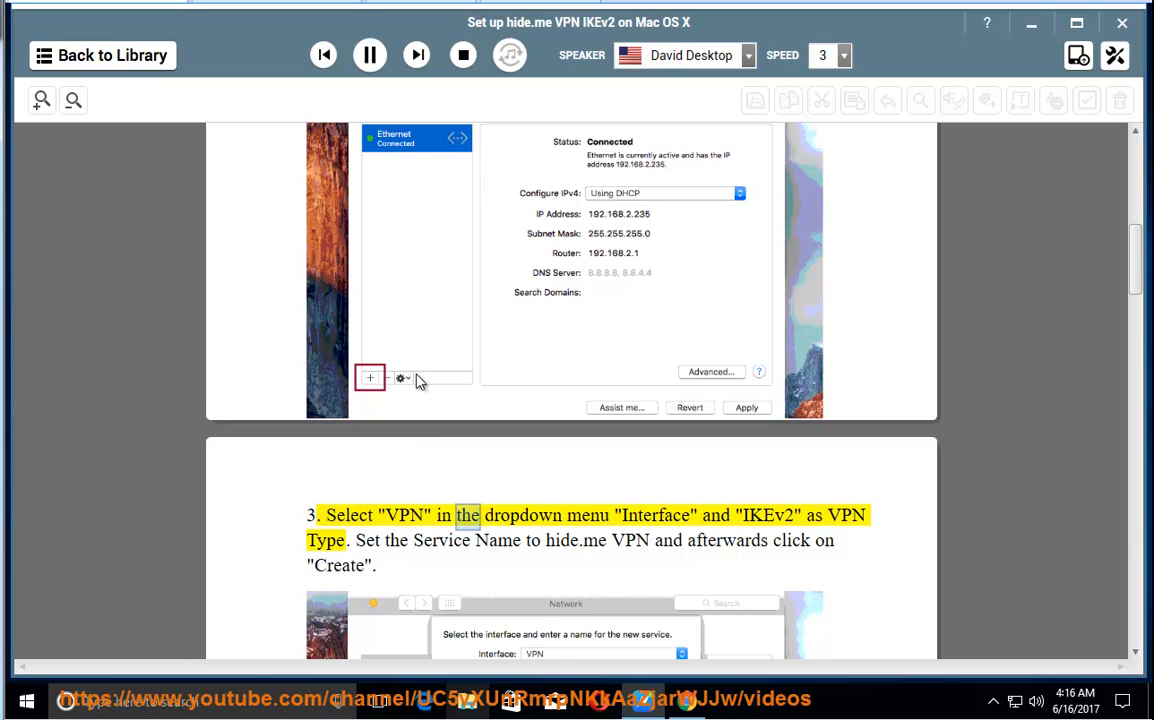
- Scroll from step 3 down to step 5 with its Authentication Settings screenshot showing Username
scroll(down, 3)
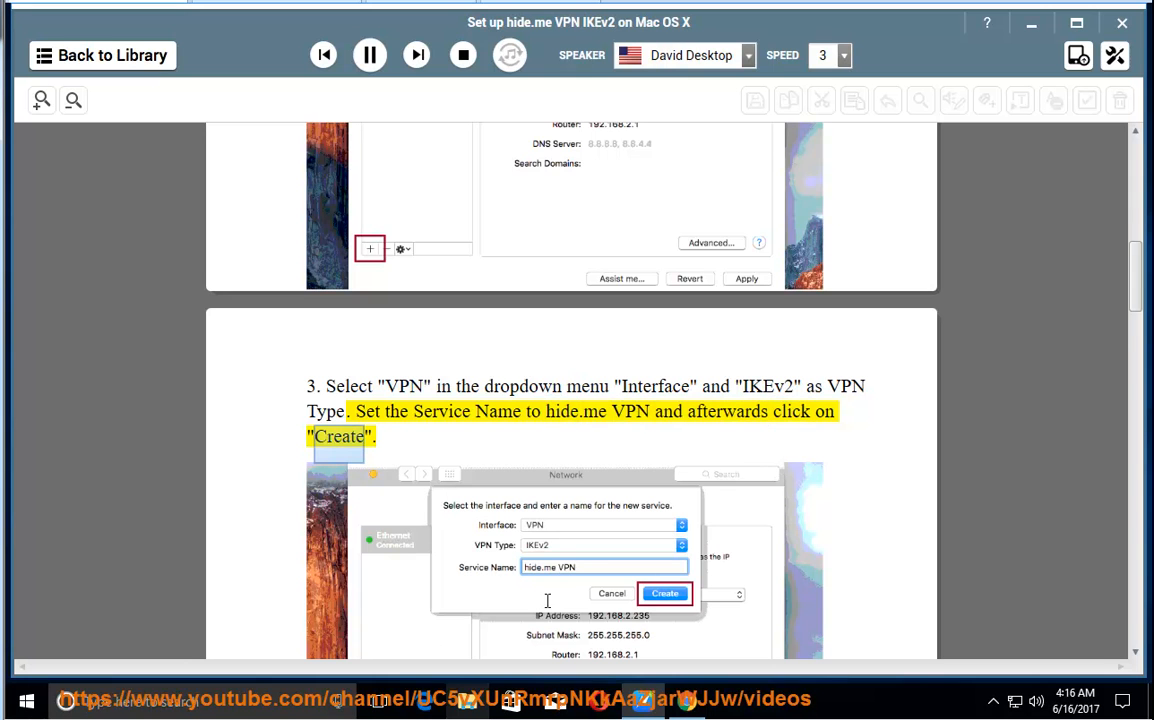
scroll(down, 3)
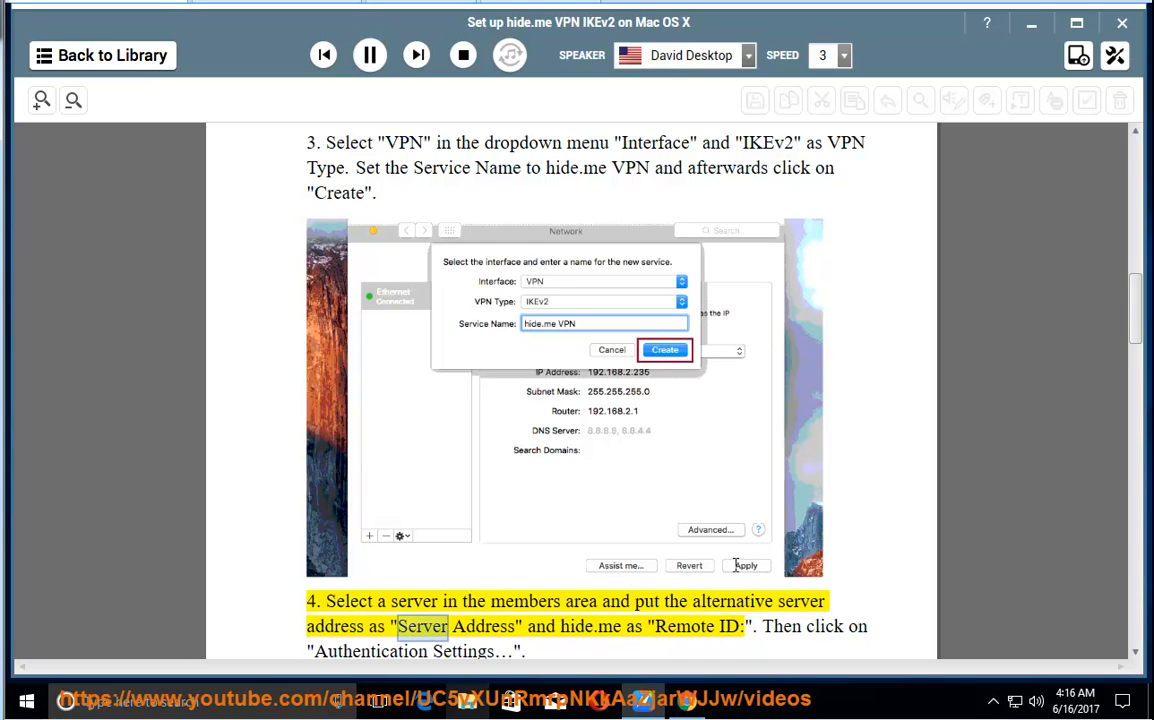
scroll(down, 3)
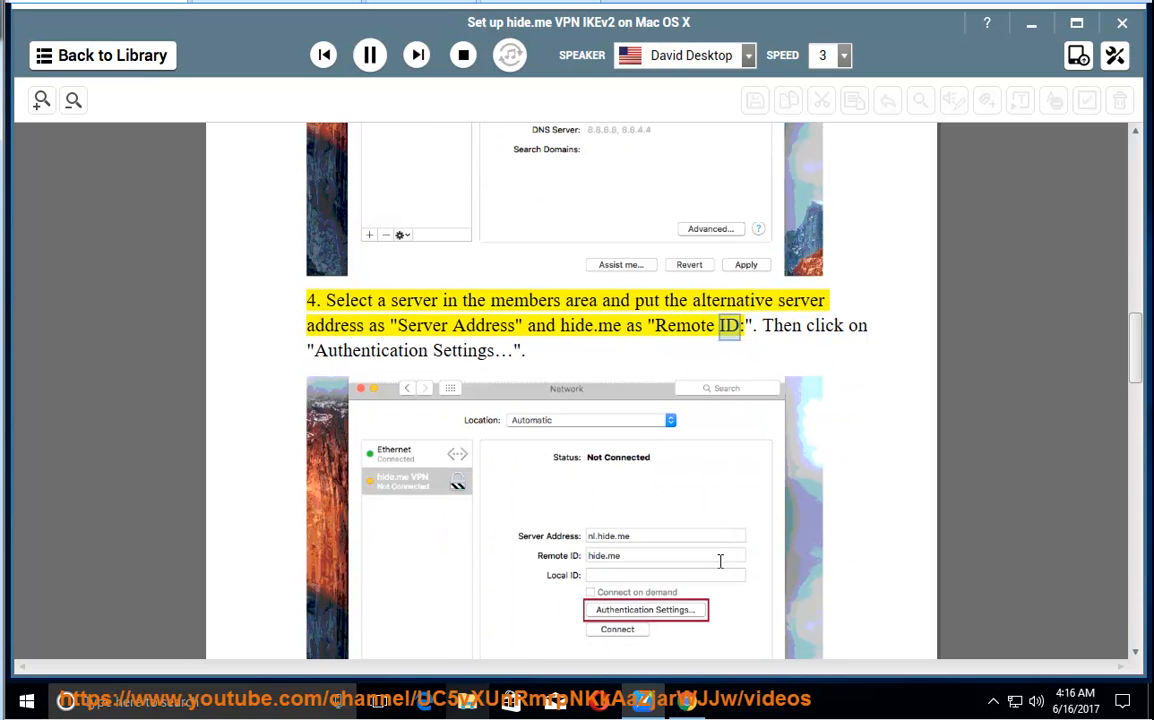
scroll(down, 3)
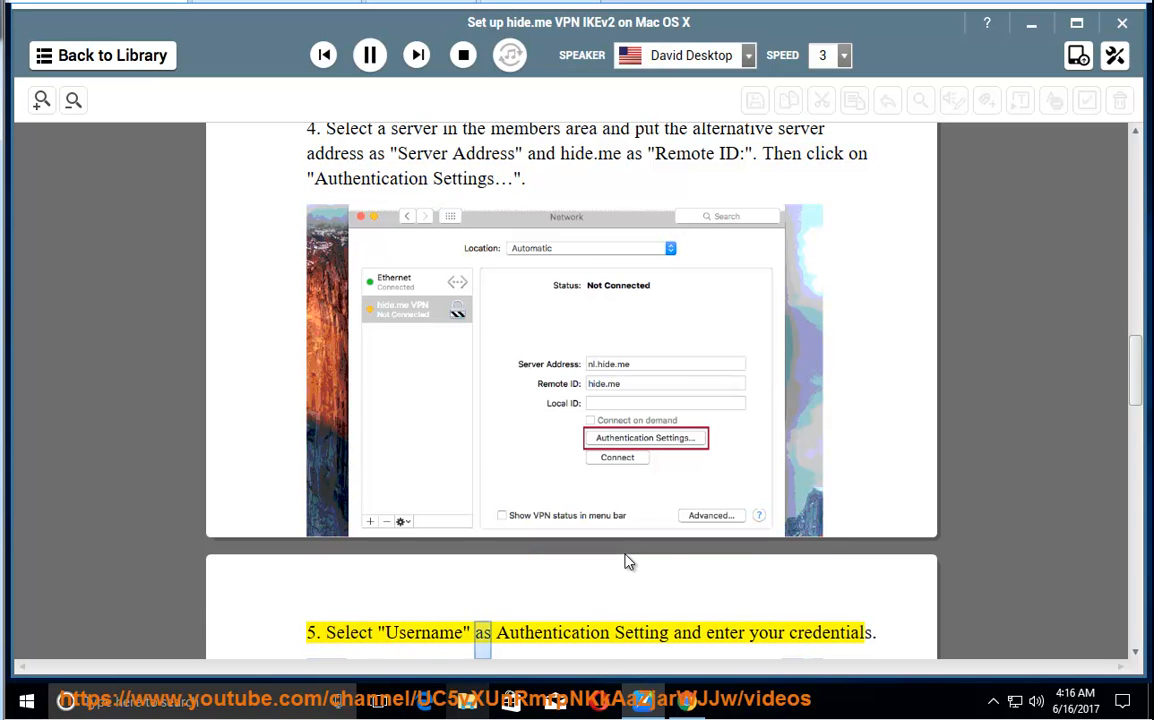
double_click(830, 632)
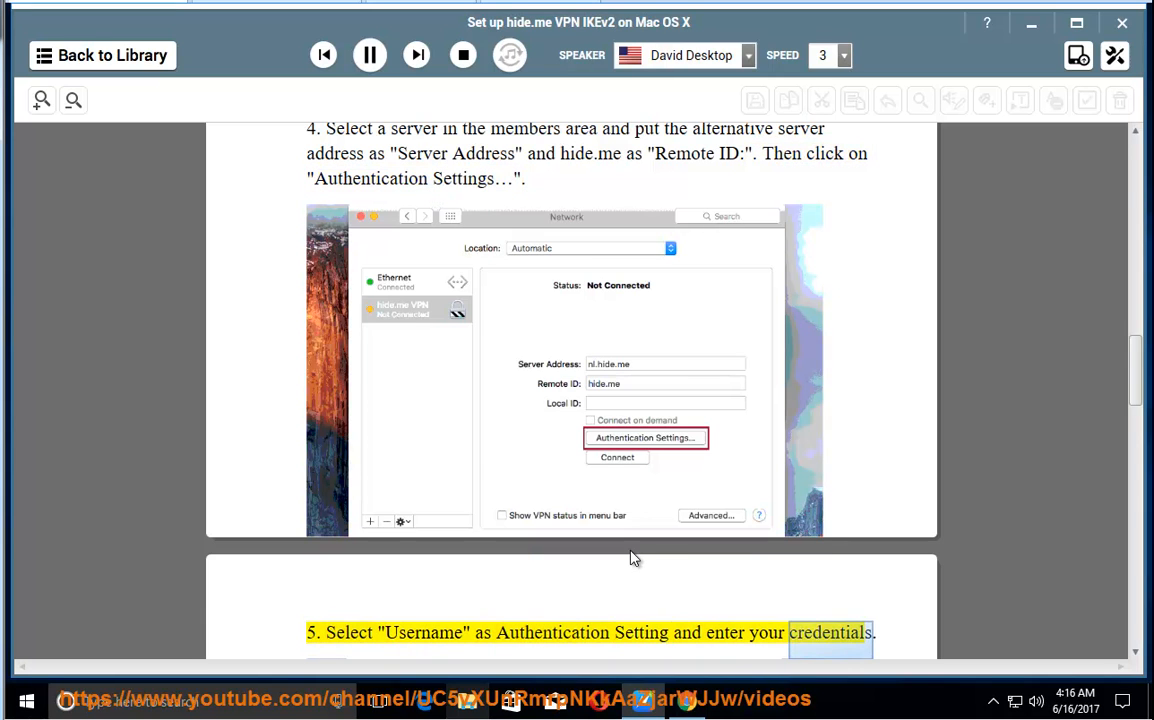
- Scroll past steps 6 and 7 to step 8 and the hide.me/check Privacy check screenshot
scroll(down, 3)
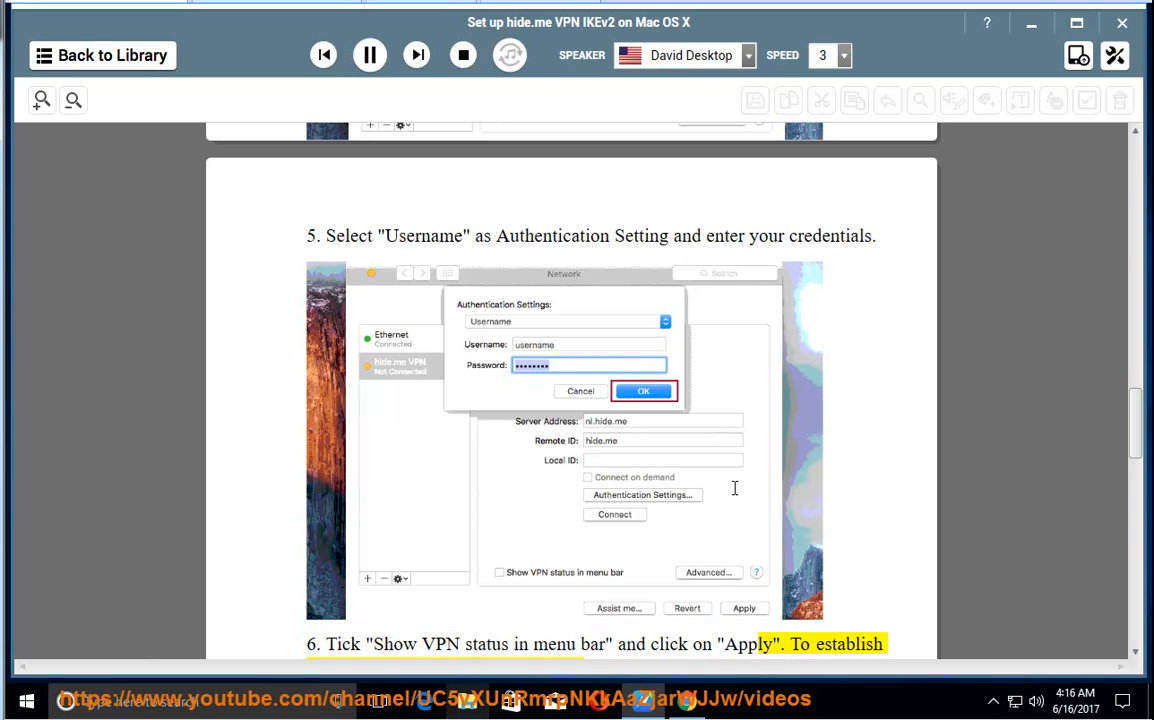
scroll(down, 3)
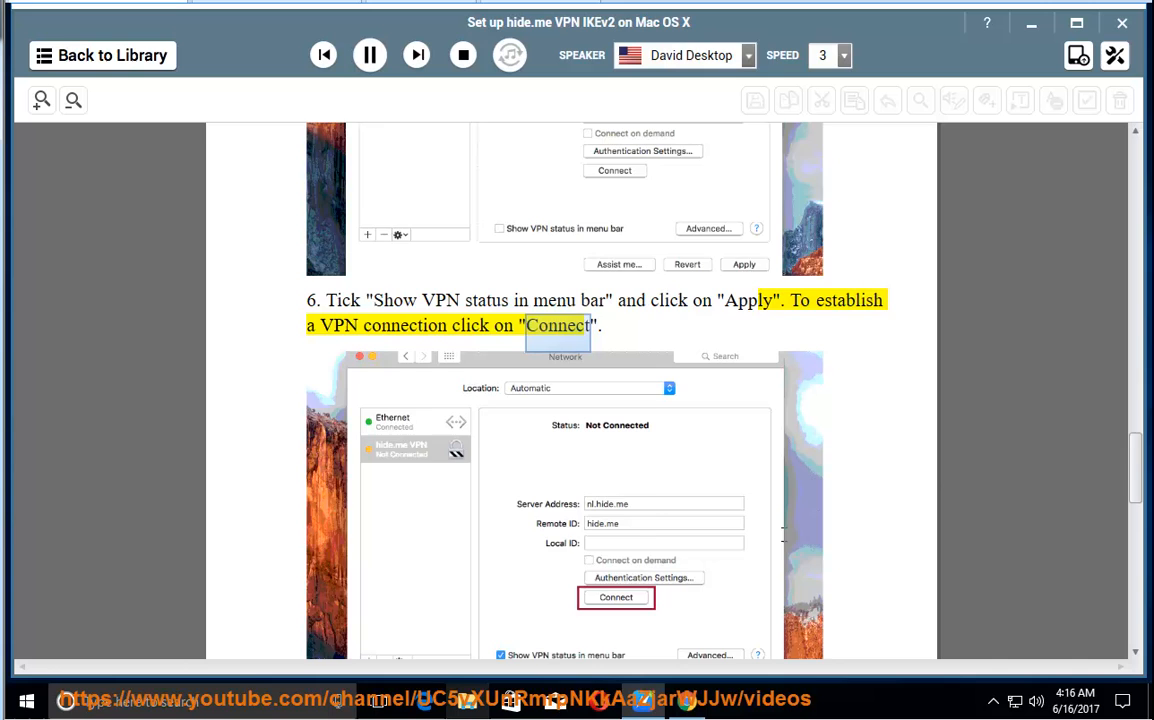
scroll(down, 3)
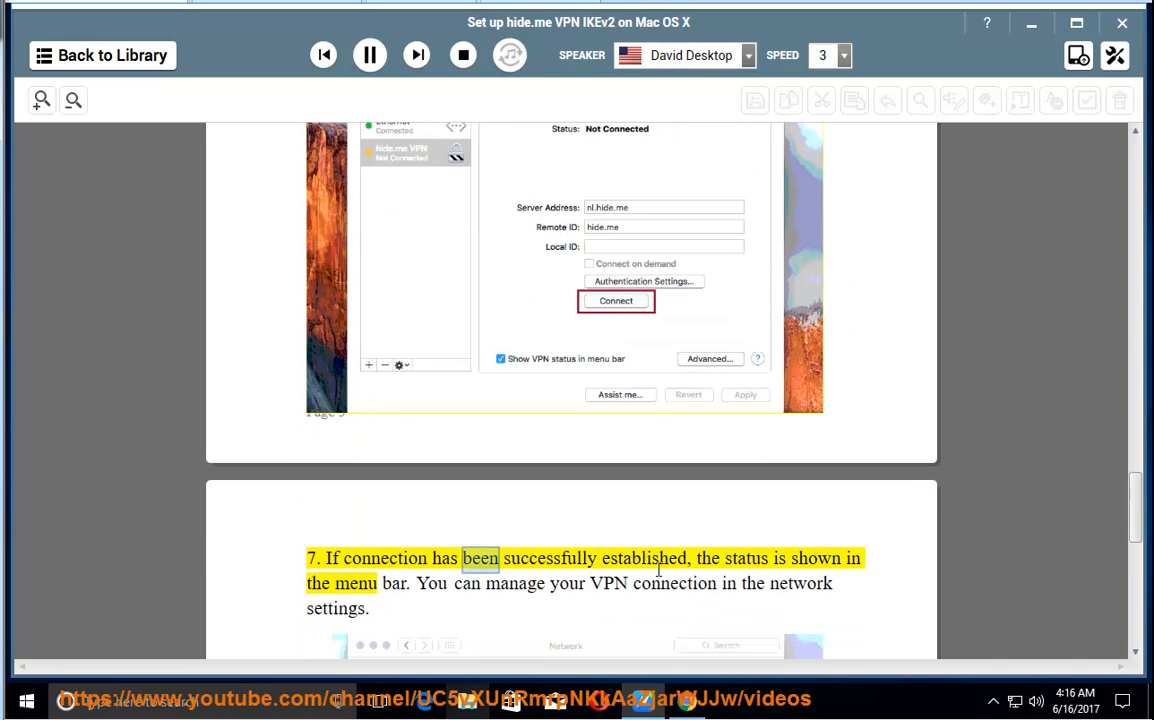
scroll(down, 3)
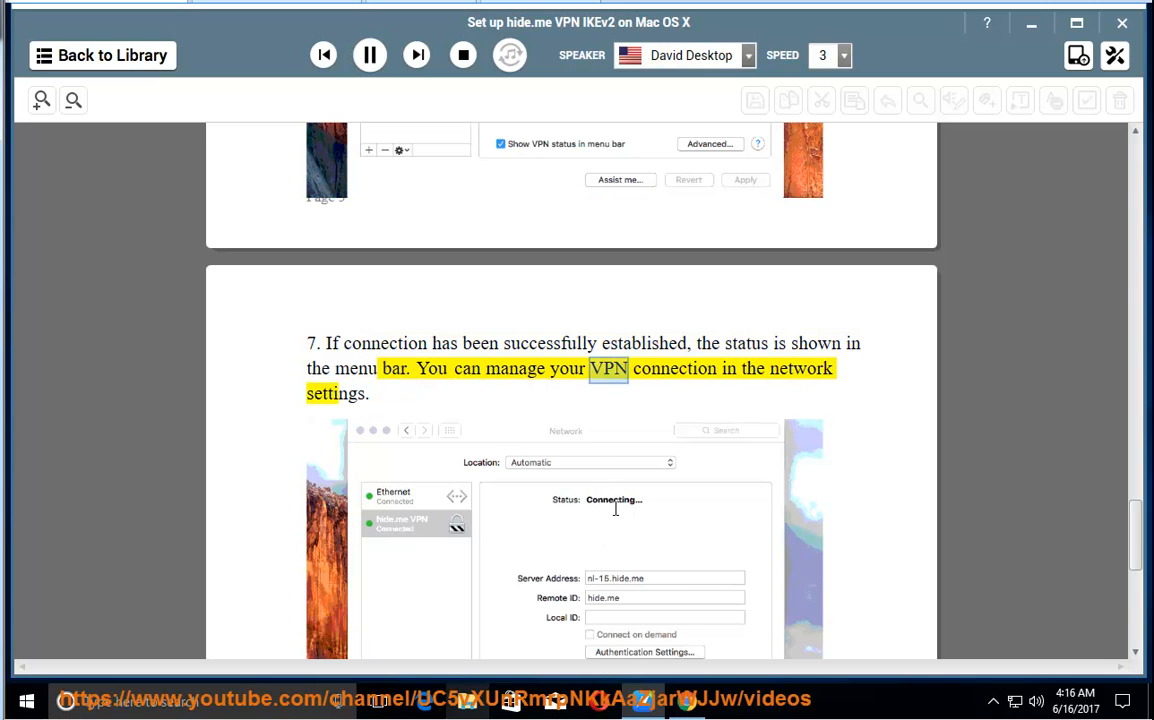
scroll(down, 3)
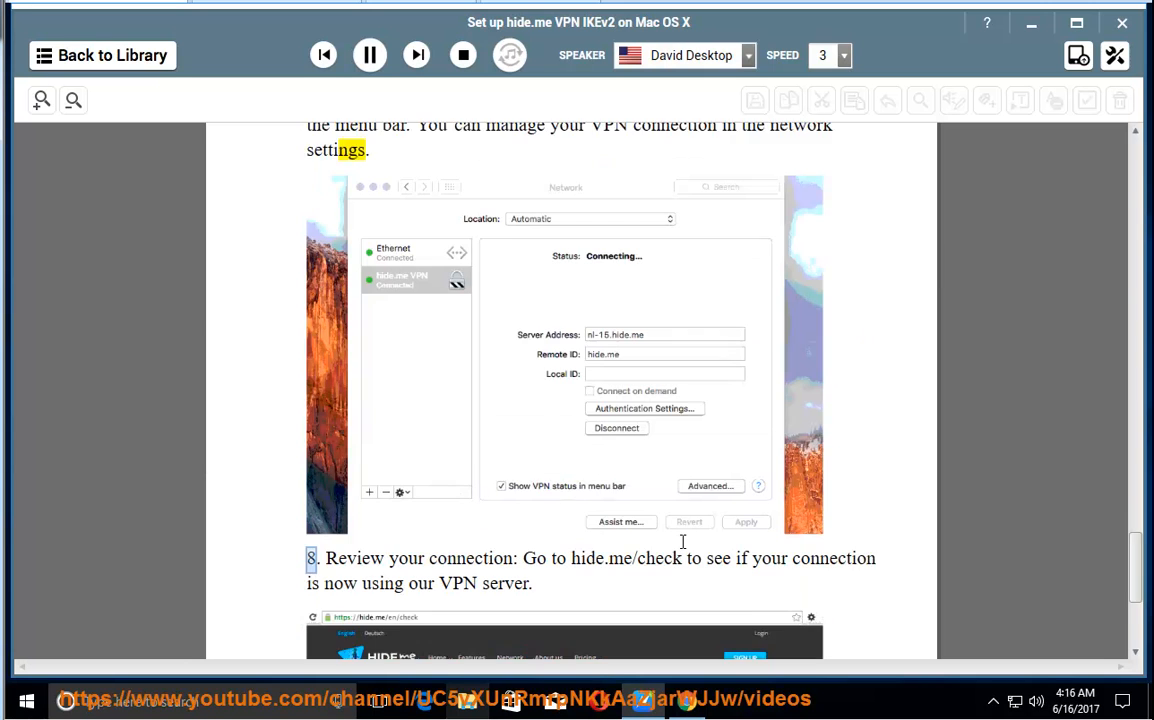
scroll(down, 3)
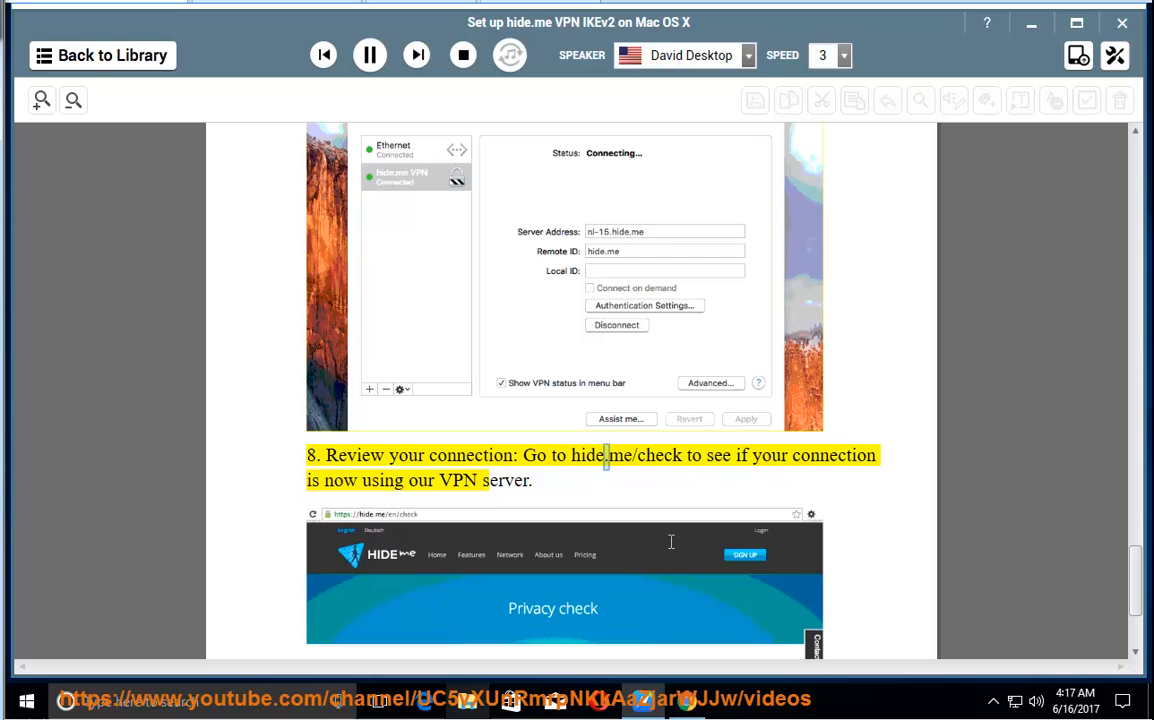
scroll(down, 3)
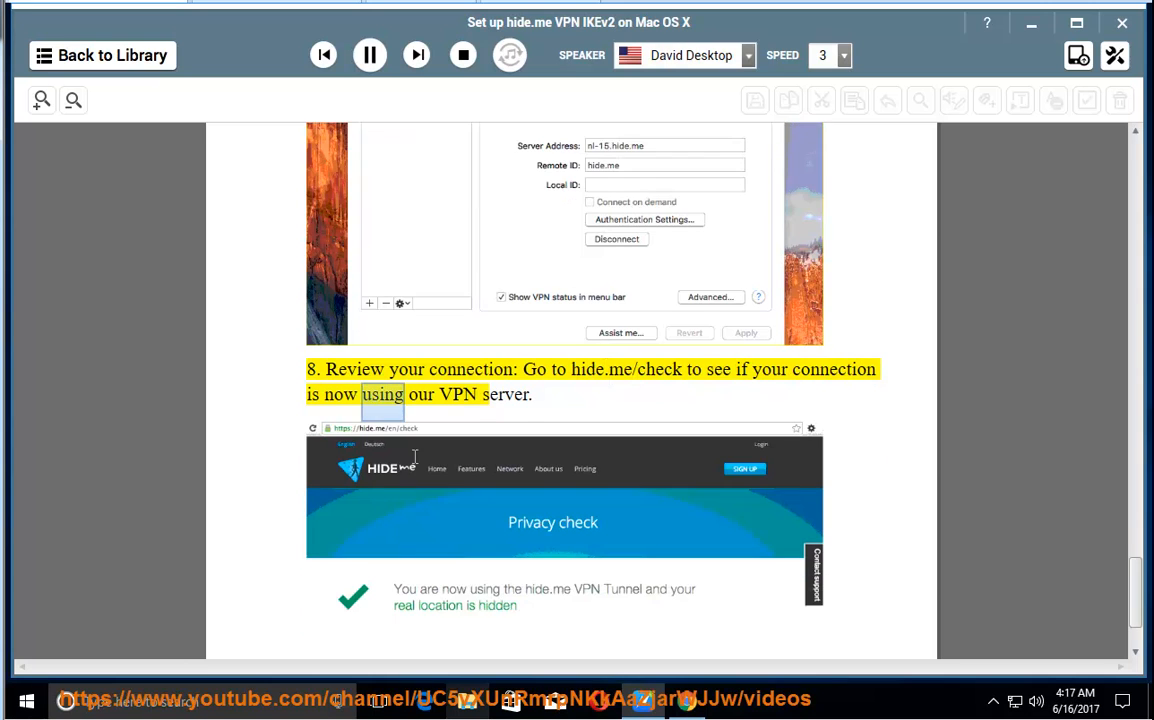